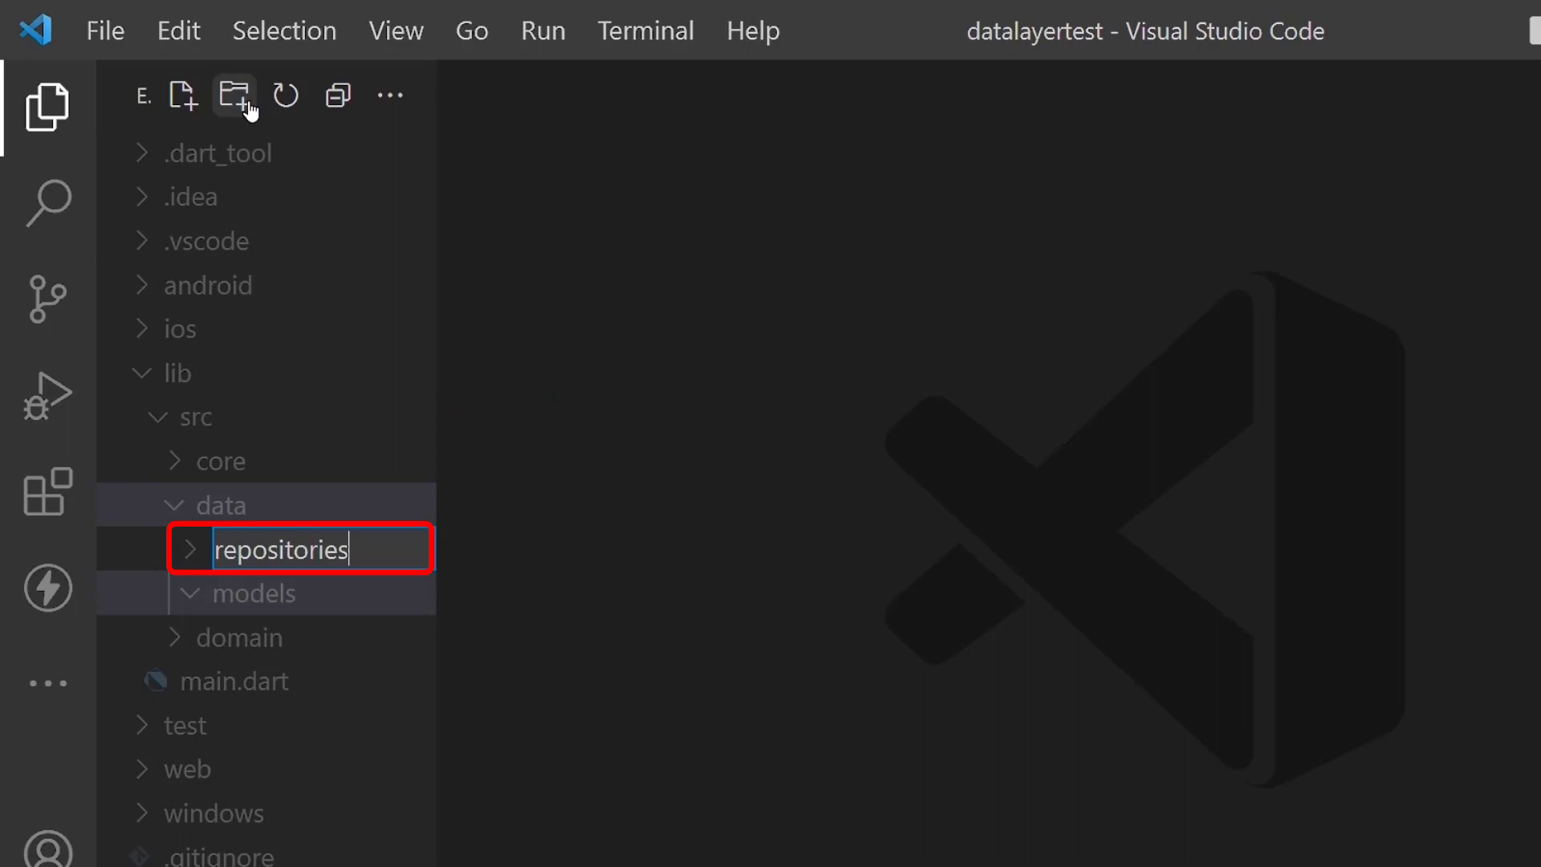
Step: Name the new folder 'datasources' under data and switch to quote_model.dart in models
{"action": "type", "text": "datasources"}
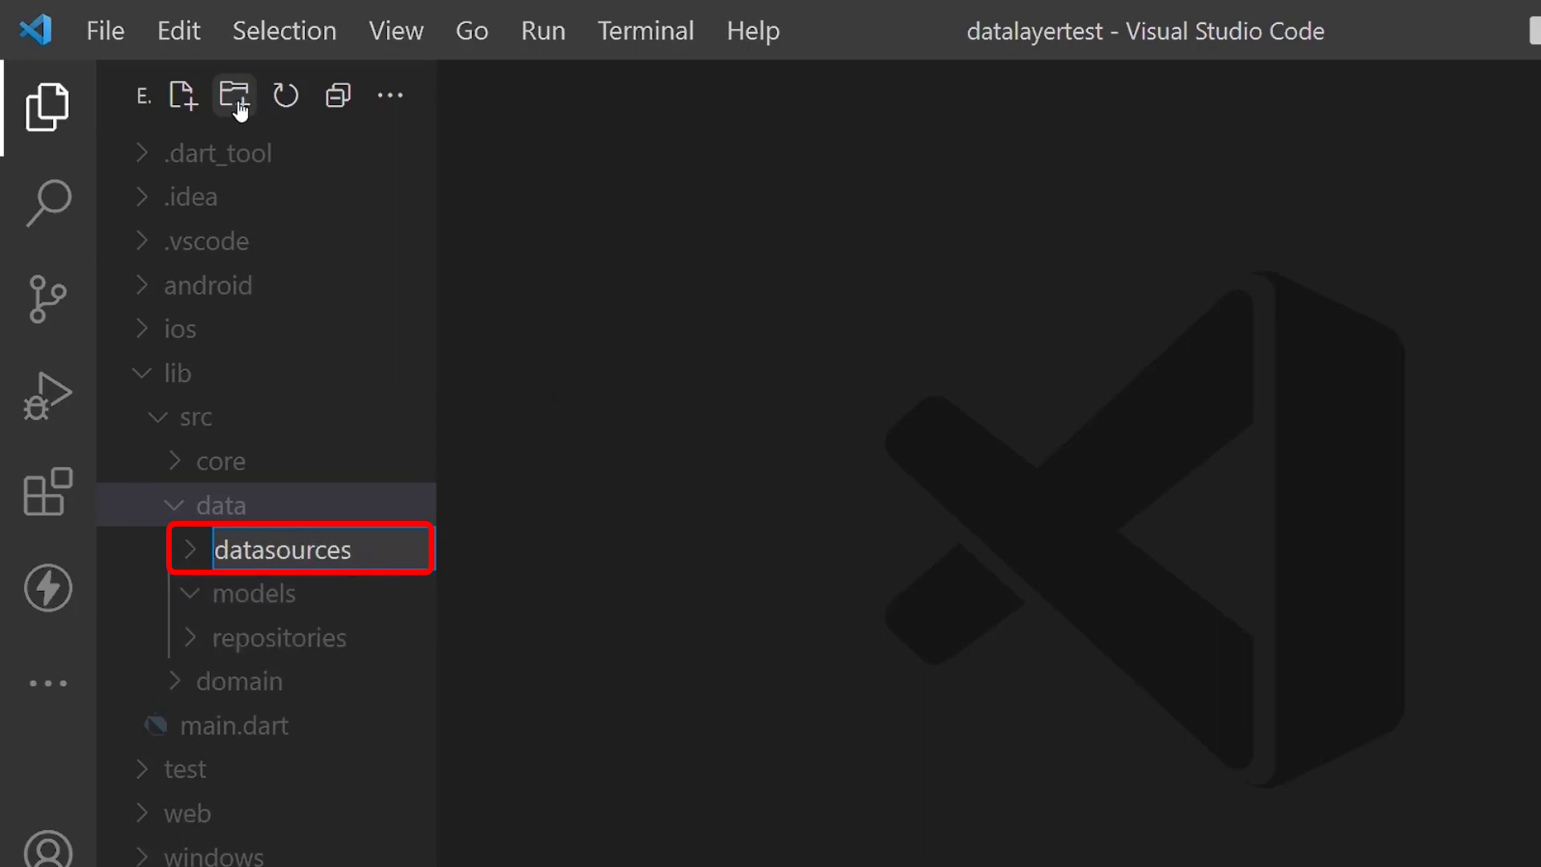
{"action": "left_click", "coordinate": [324, 637]}
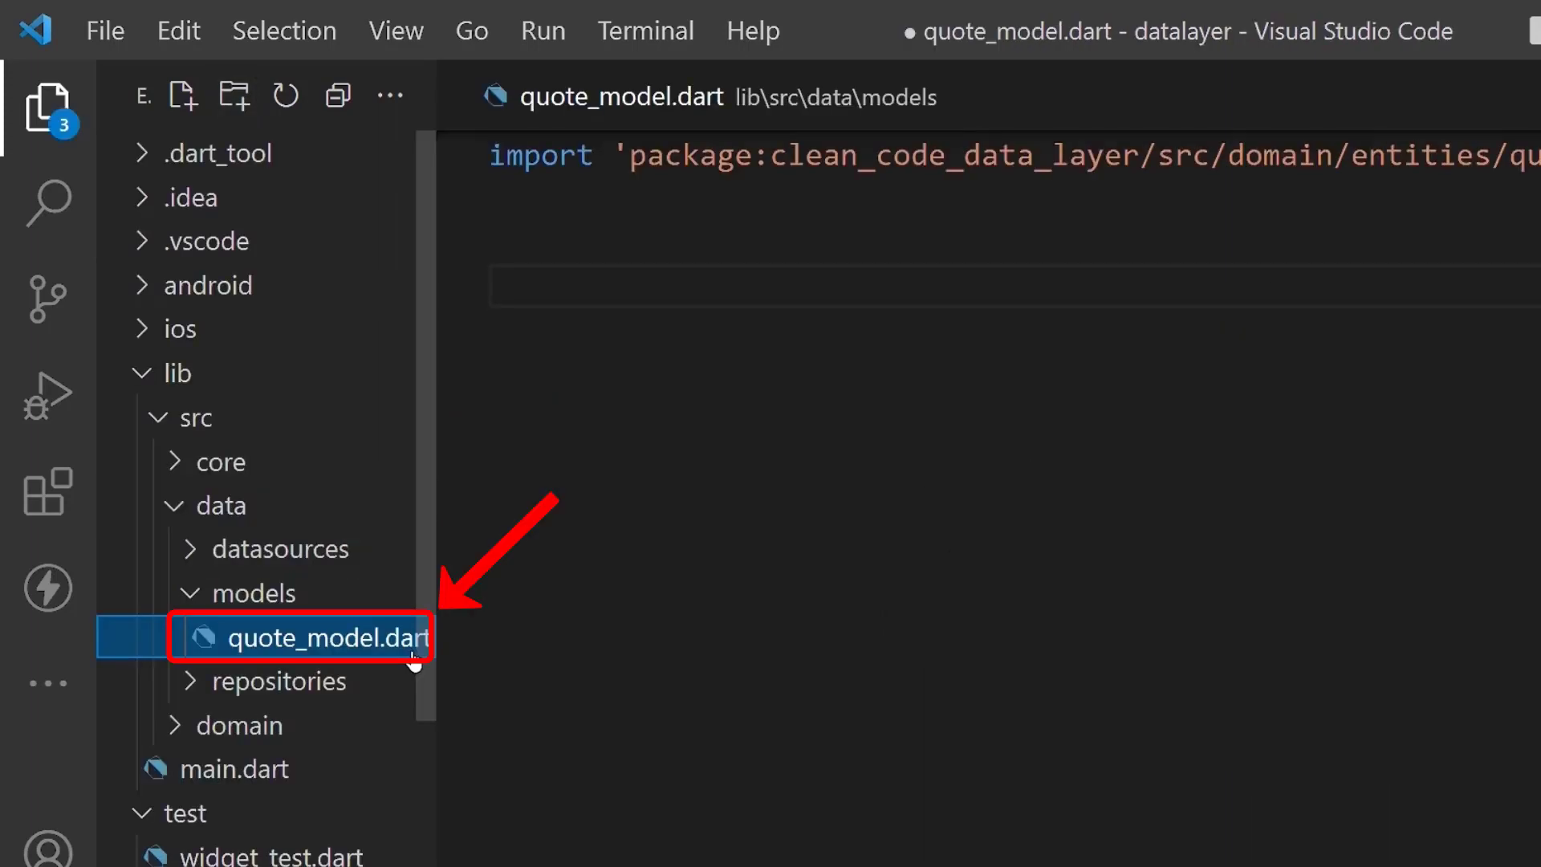
{"action": "mouse_move", "coordinate": [361, 666]}
{"action": "type", "text": "class QuoteModel  {"}
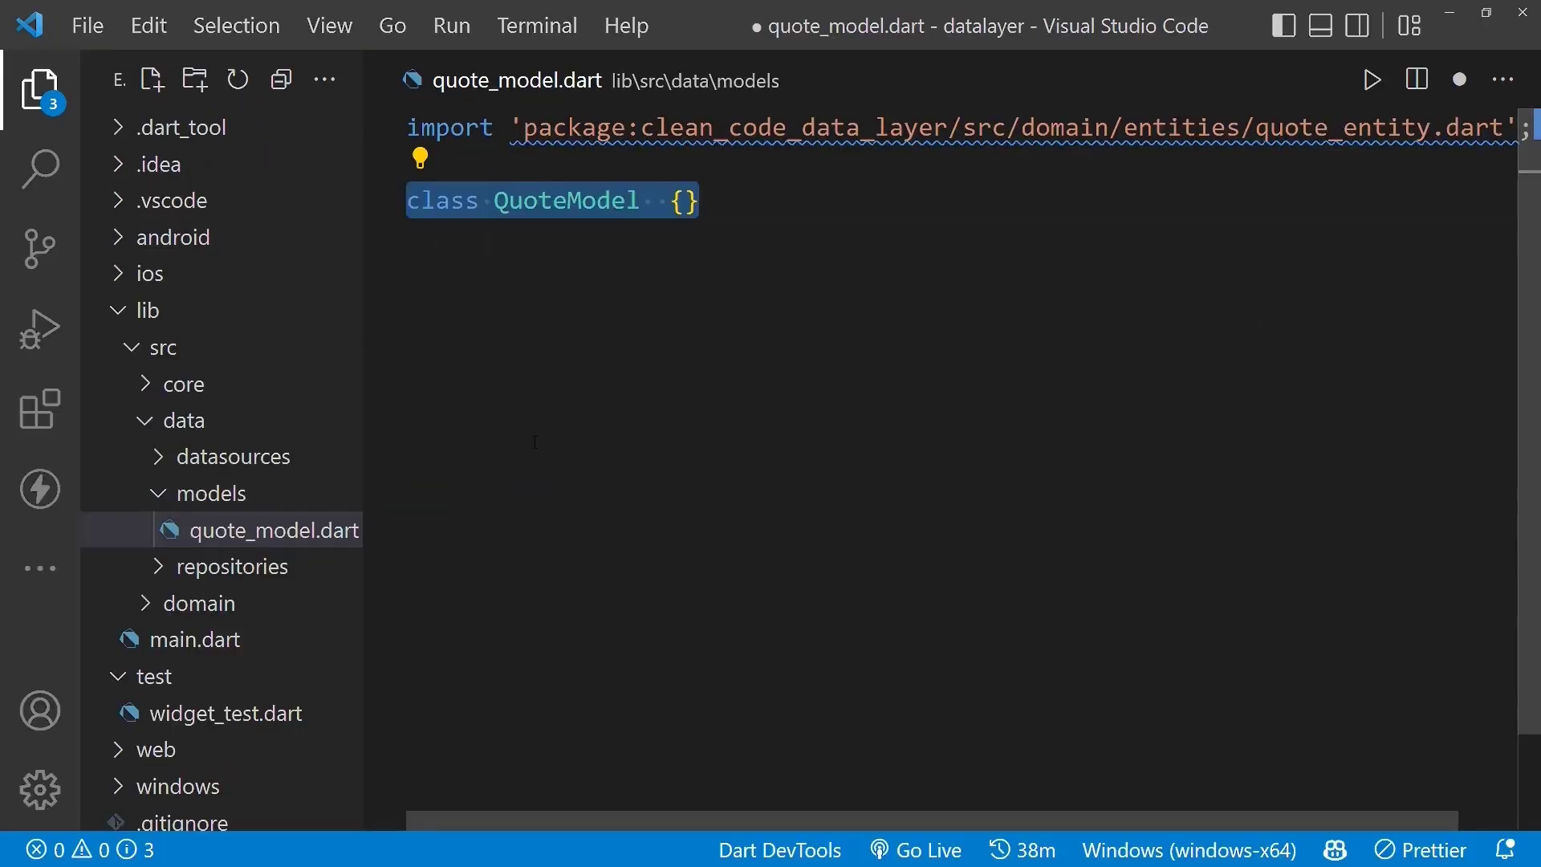
Step: Declare QuoteModel as 'extends QuoteEntity' so the model inherits the domain entity
{"action": "type", "text": "extends QuoteEntity"}
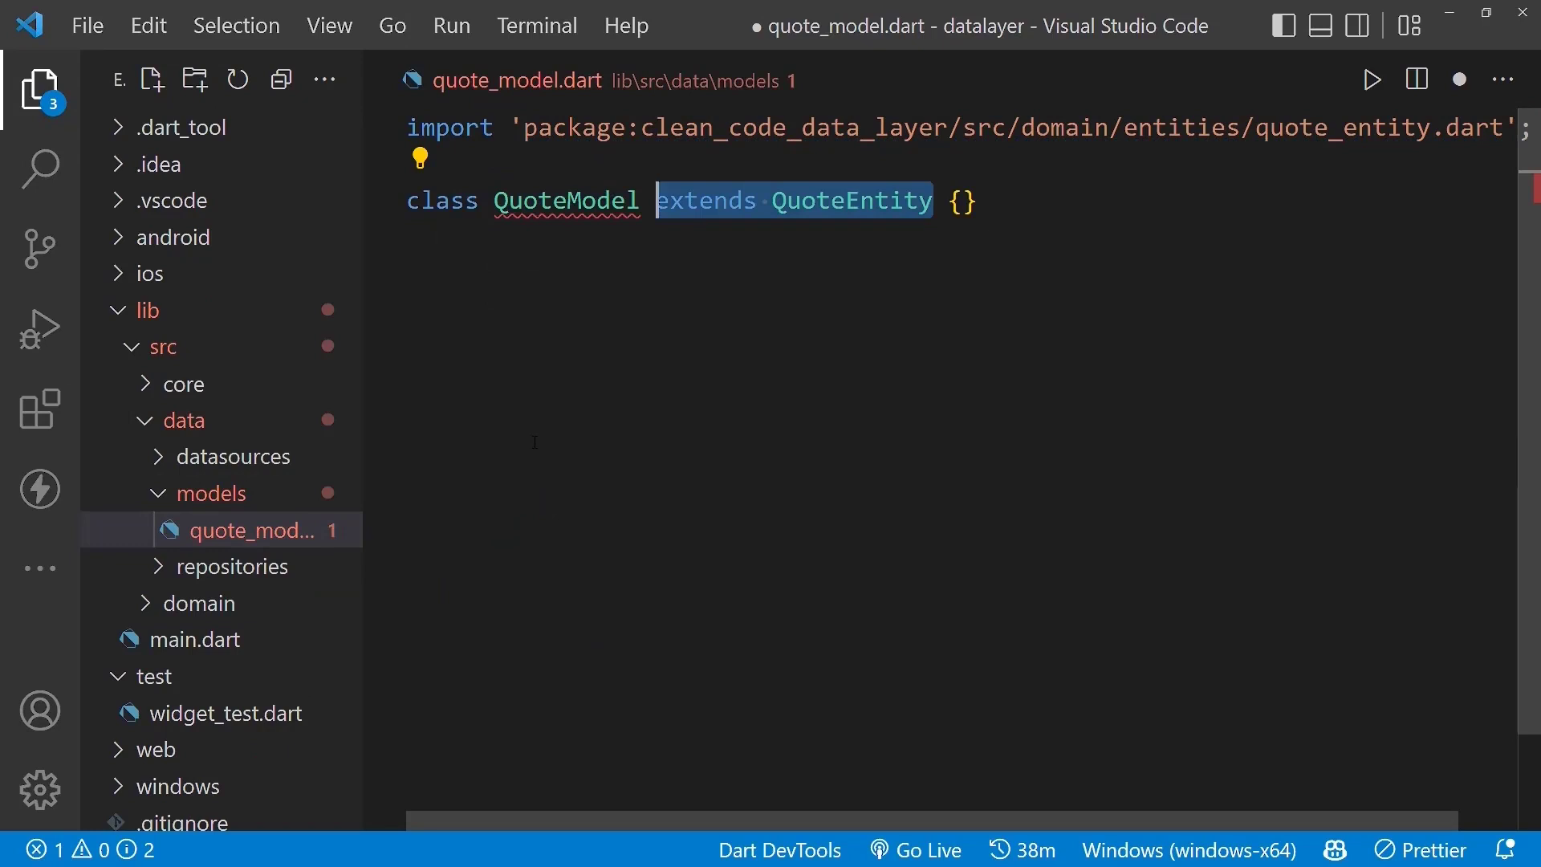
{"action": "key", "text": "Enter"}
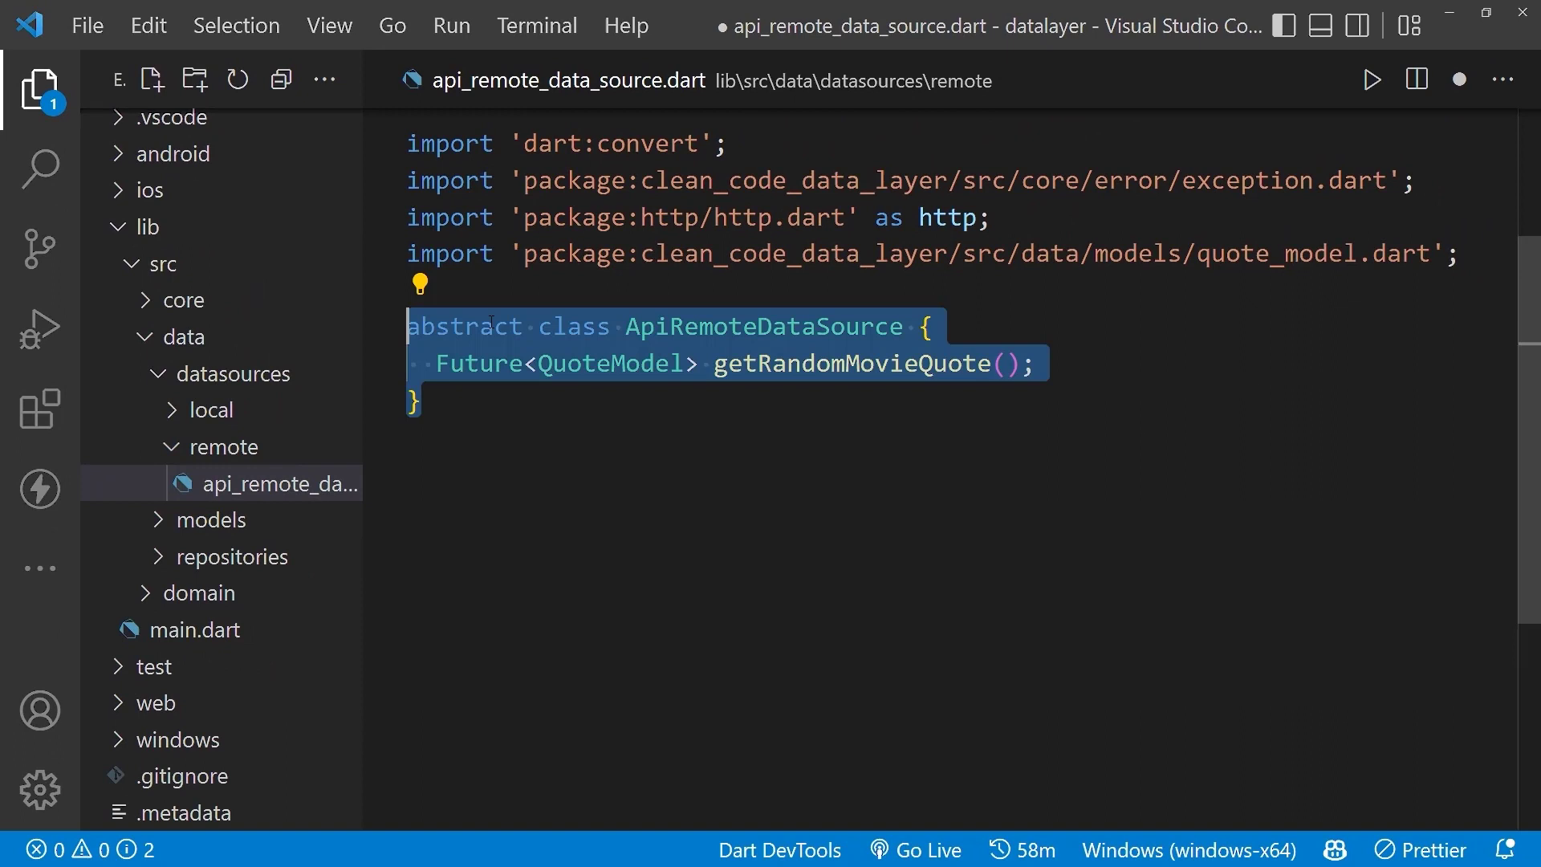
Step: Review ApiRemoteDataSourceImpl: getRandomMovieQuote returning QuoteModel and throwing ServerException on failure
{"action": "double_click", "coordinate": [764, 326]}
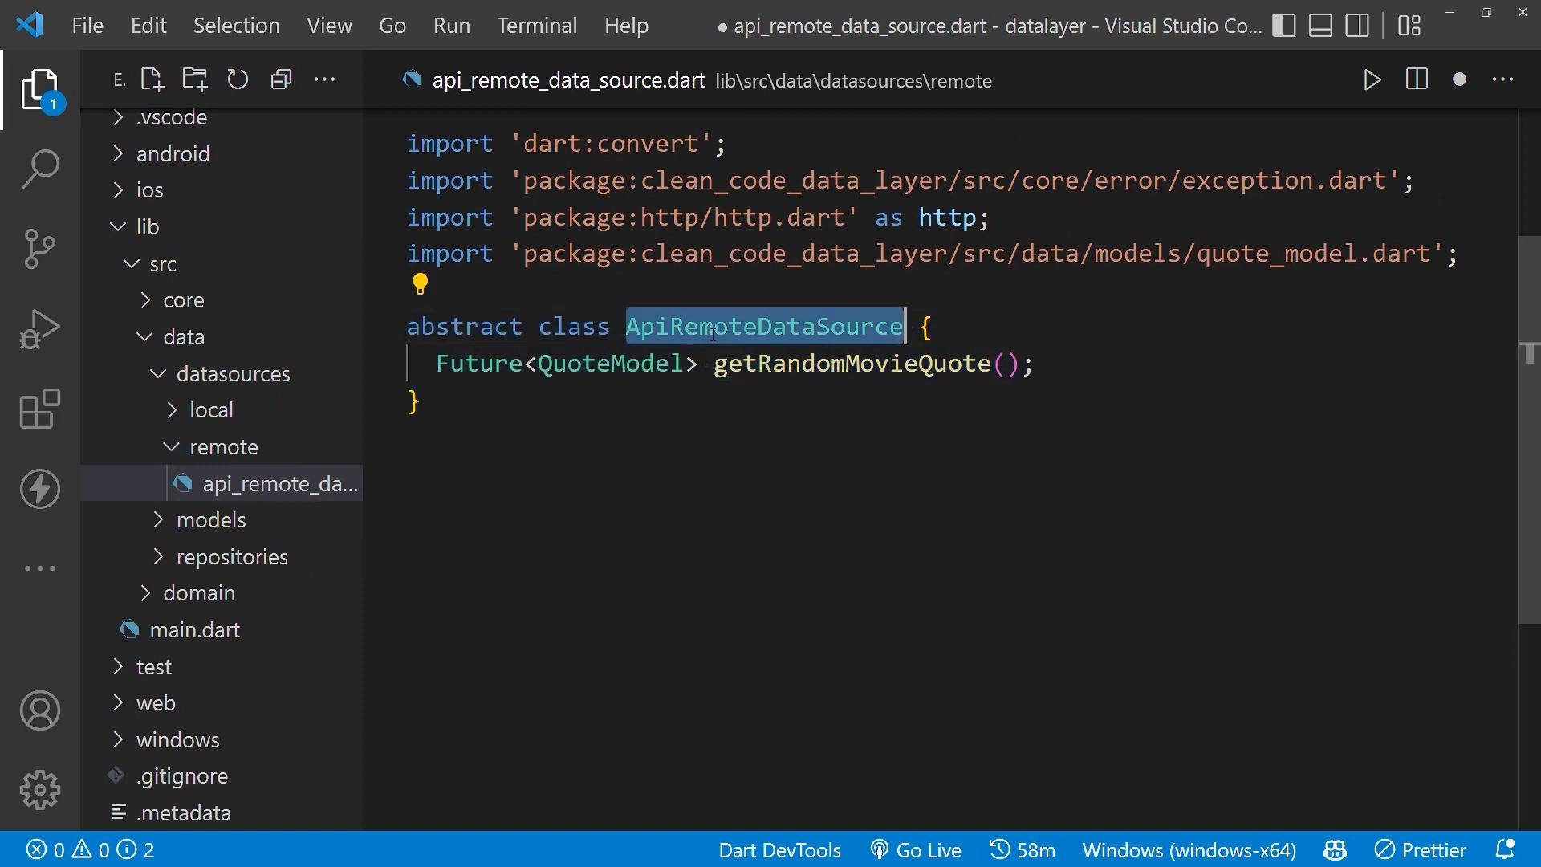
{"action": "double_click", "coordinate": [853, 365]}
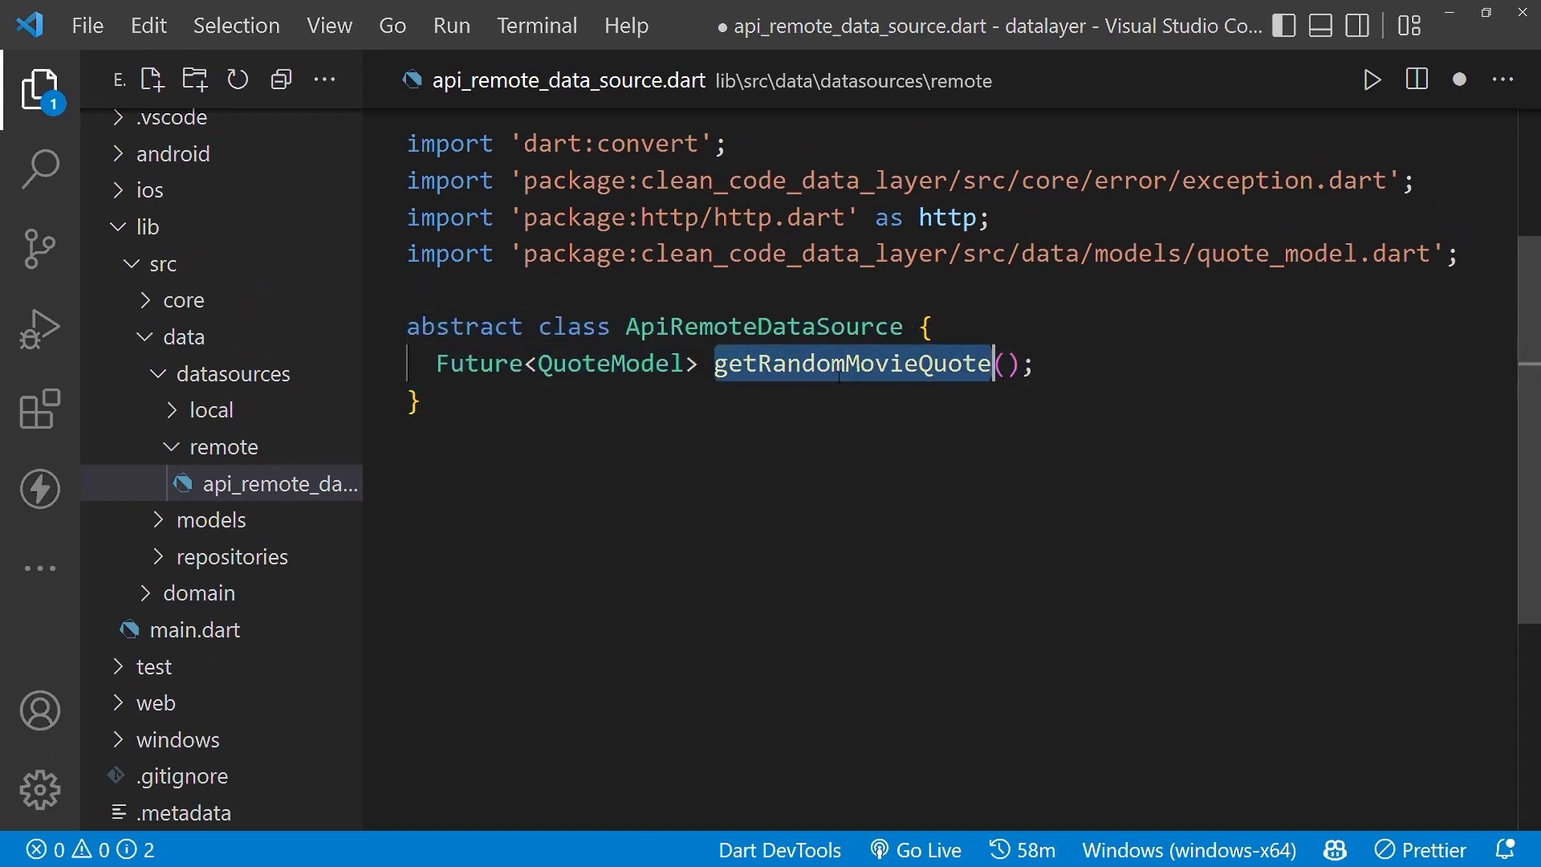
{"action": "double_click", "coordinate": [612, 365]}
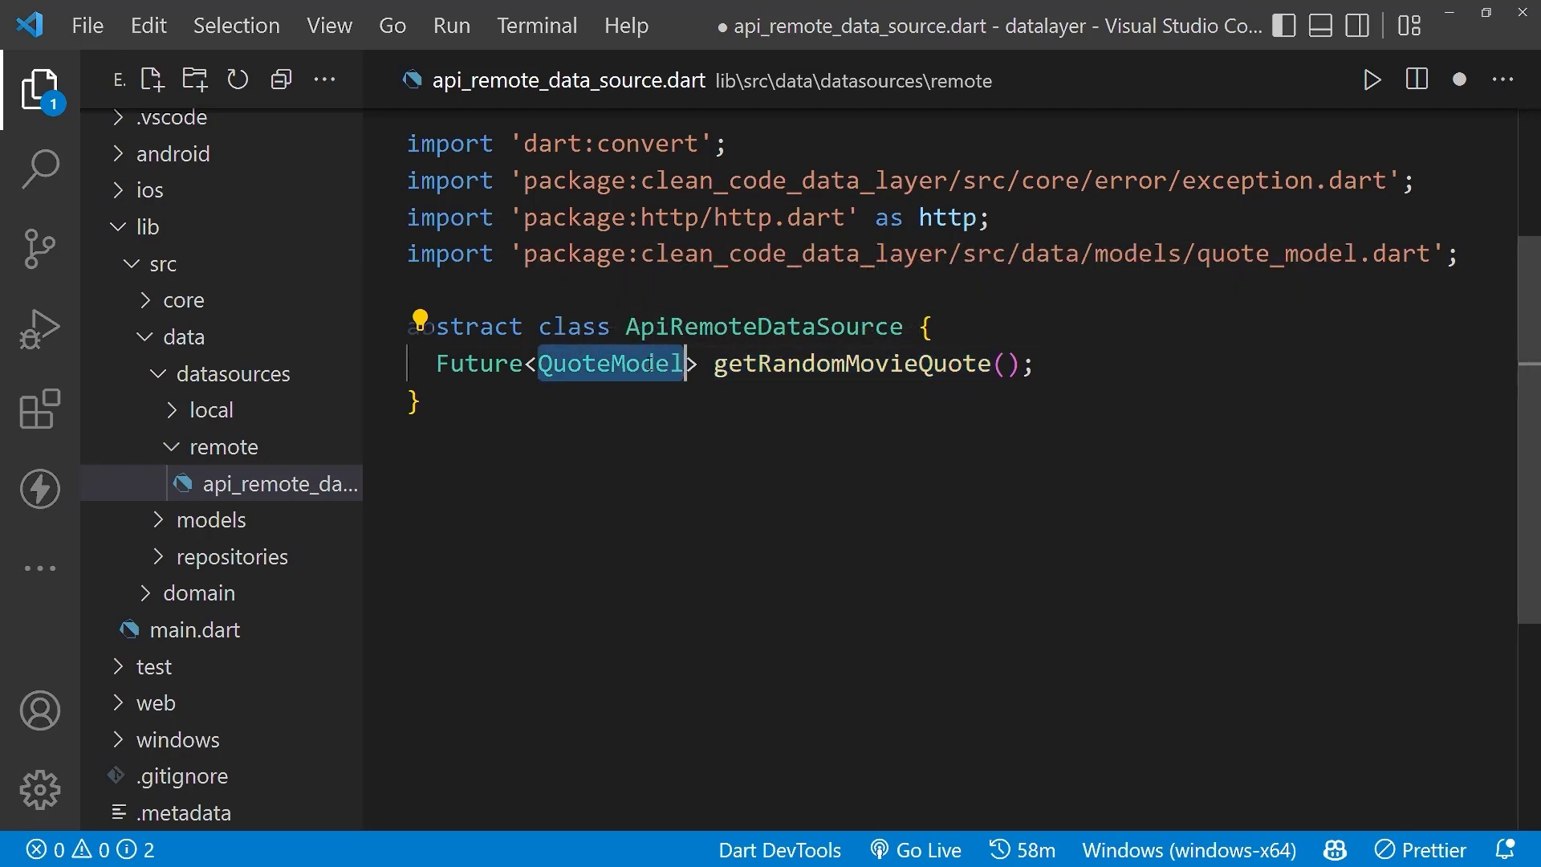
{"action": "scroll", "scroll_direction": "down", "scroll_amount": 3}
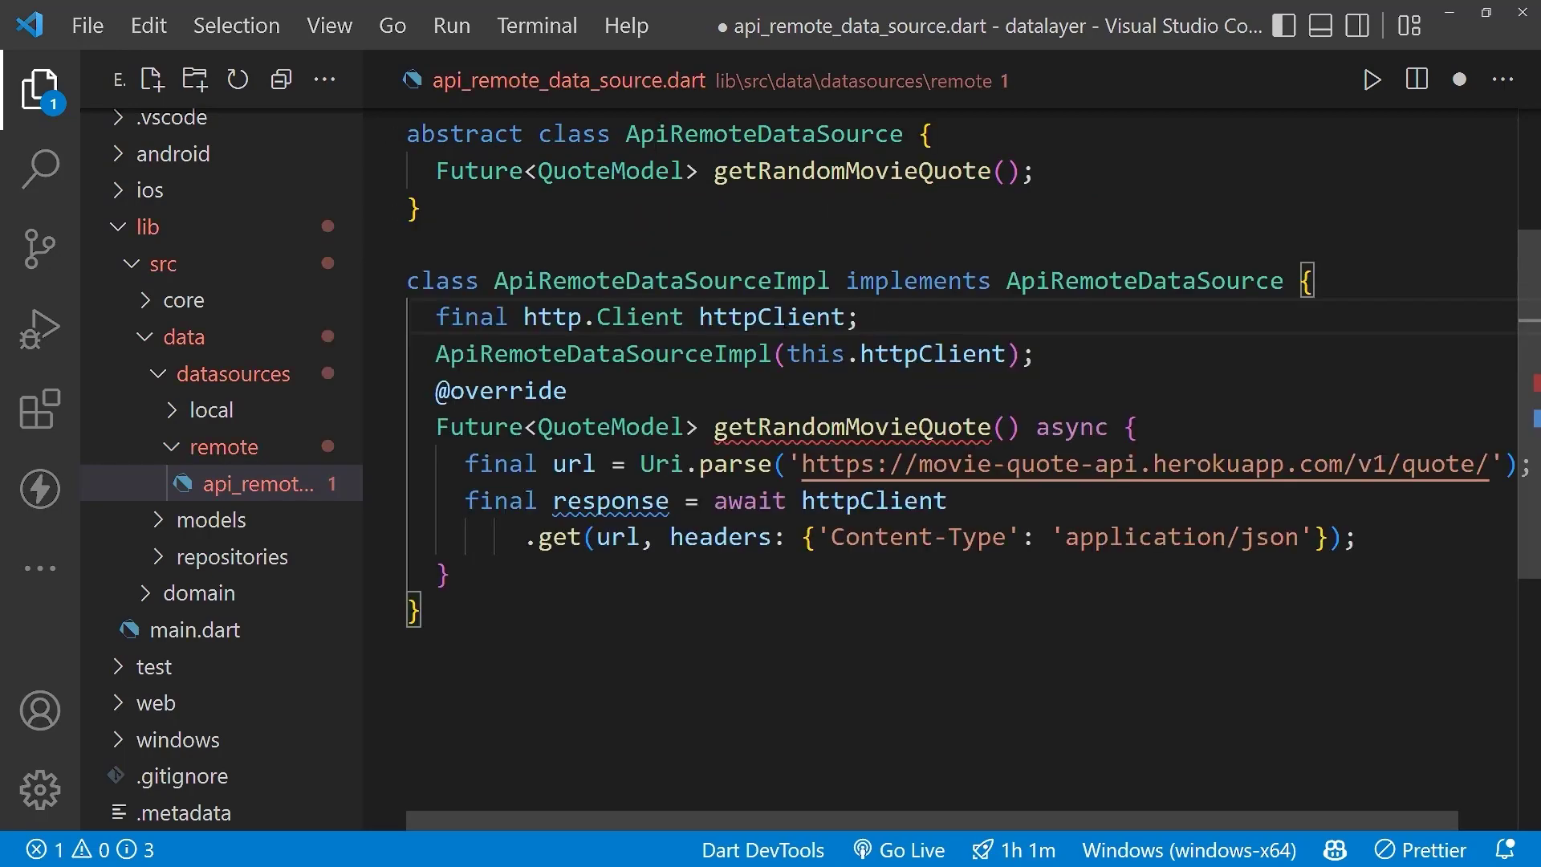
{"action": "double_click", "coordinate": [773, 316]}
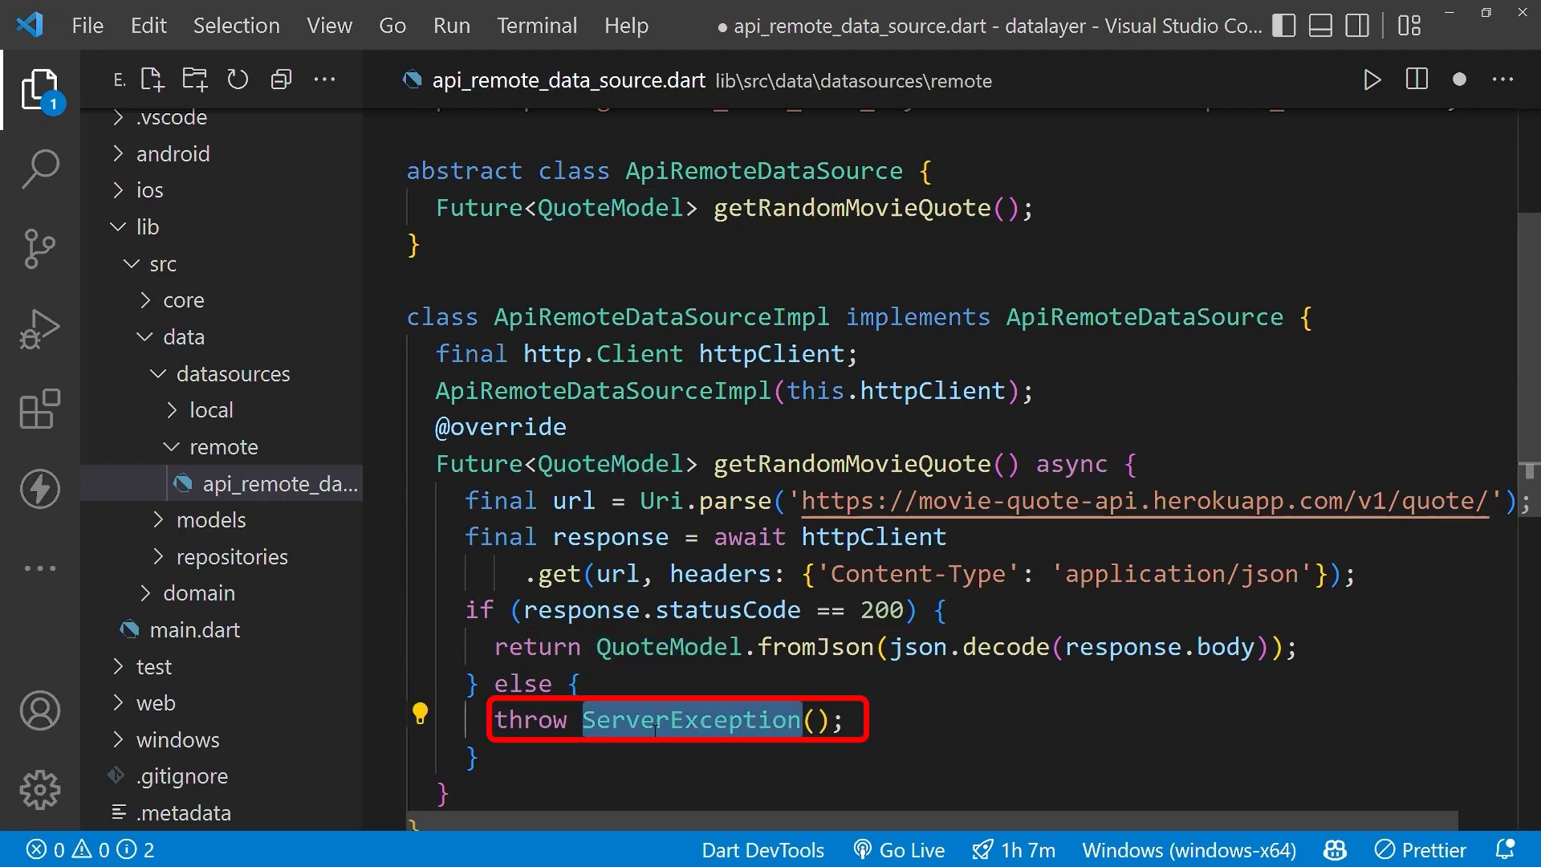
{"action": "left_click", "coordinate": [278, 483]}
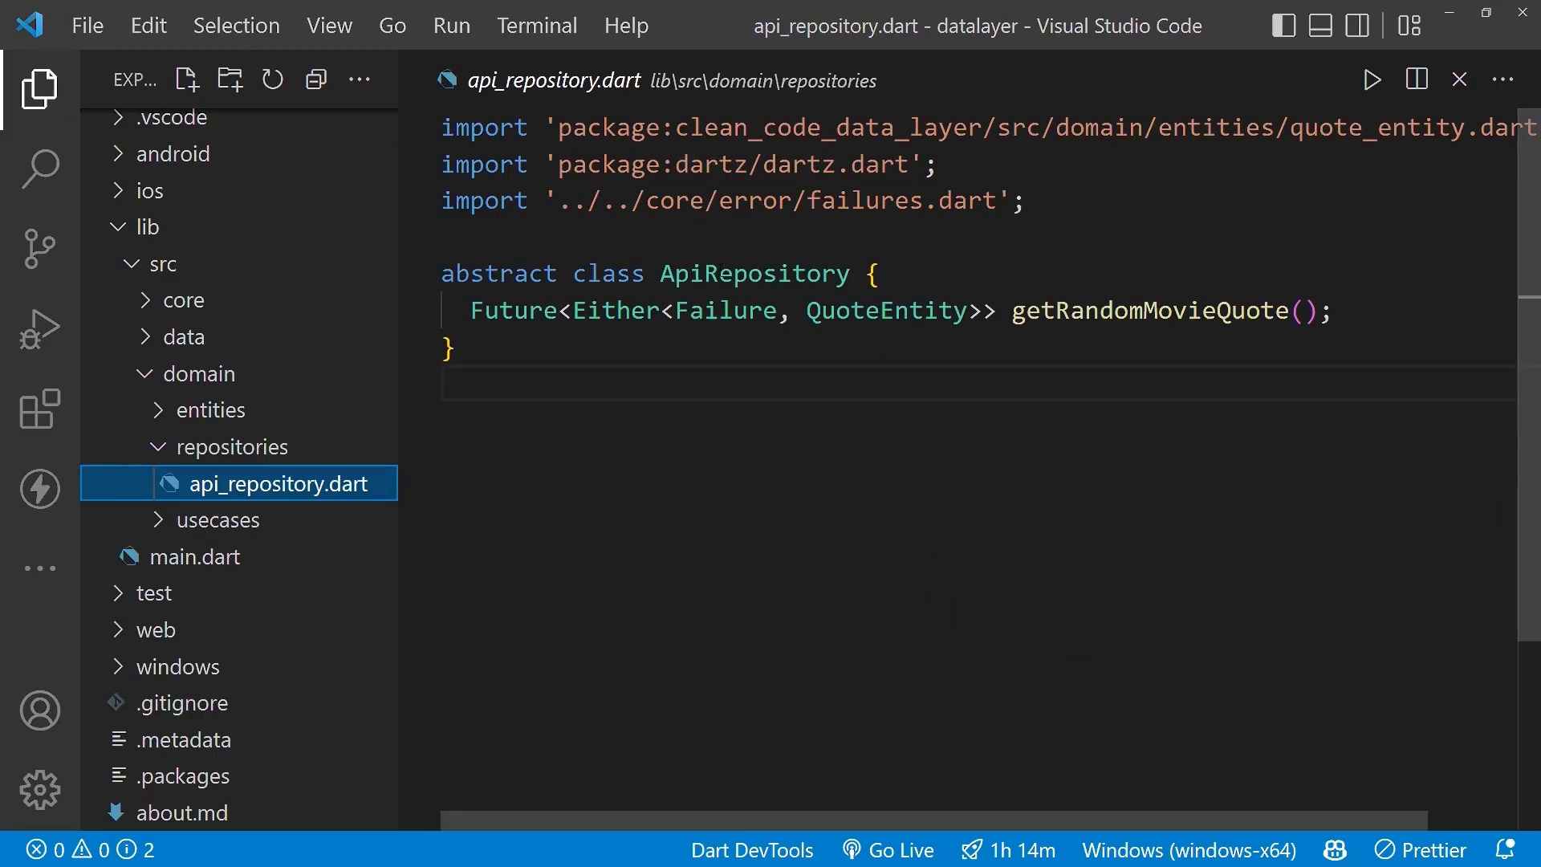
Step: Highlight the ApiRepositoryImpl class name in the new api_repository_impl.dart file
{"action": "double_click", "coordinate": [755, 273]}
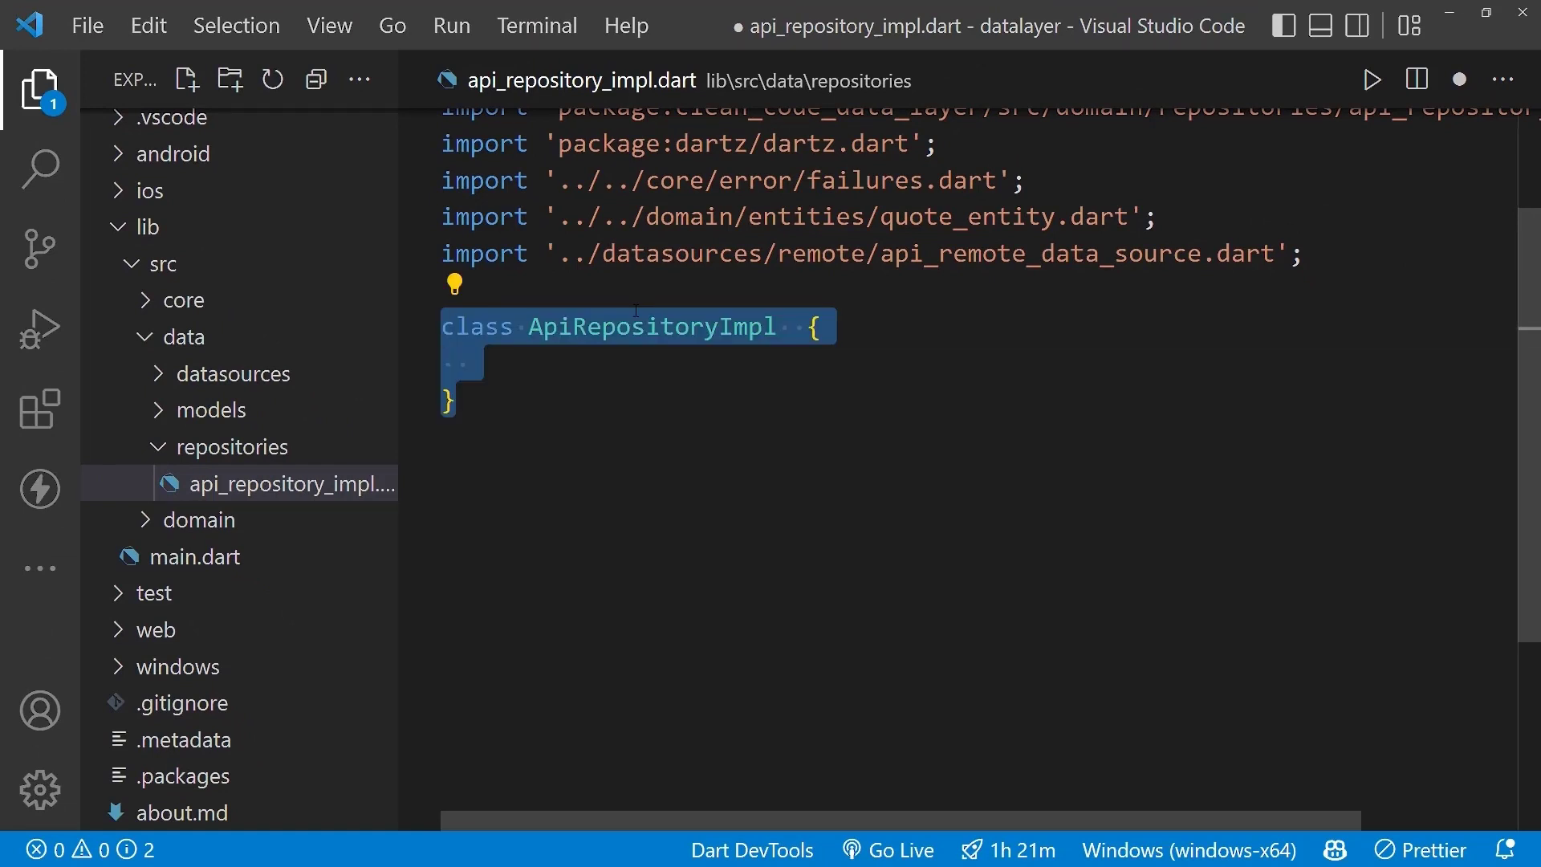
Step: Implement ApiRepository: await apiRemoteDataSource.getRandomMovieQuote() into randomQuote and return Right(randomQuote)
{"action": "type", "text": "implements ApiRepository"}
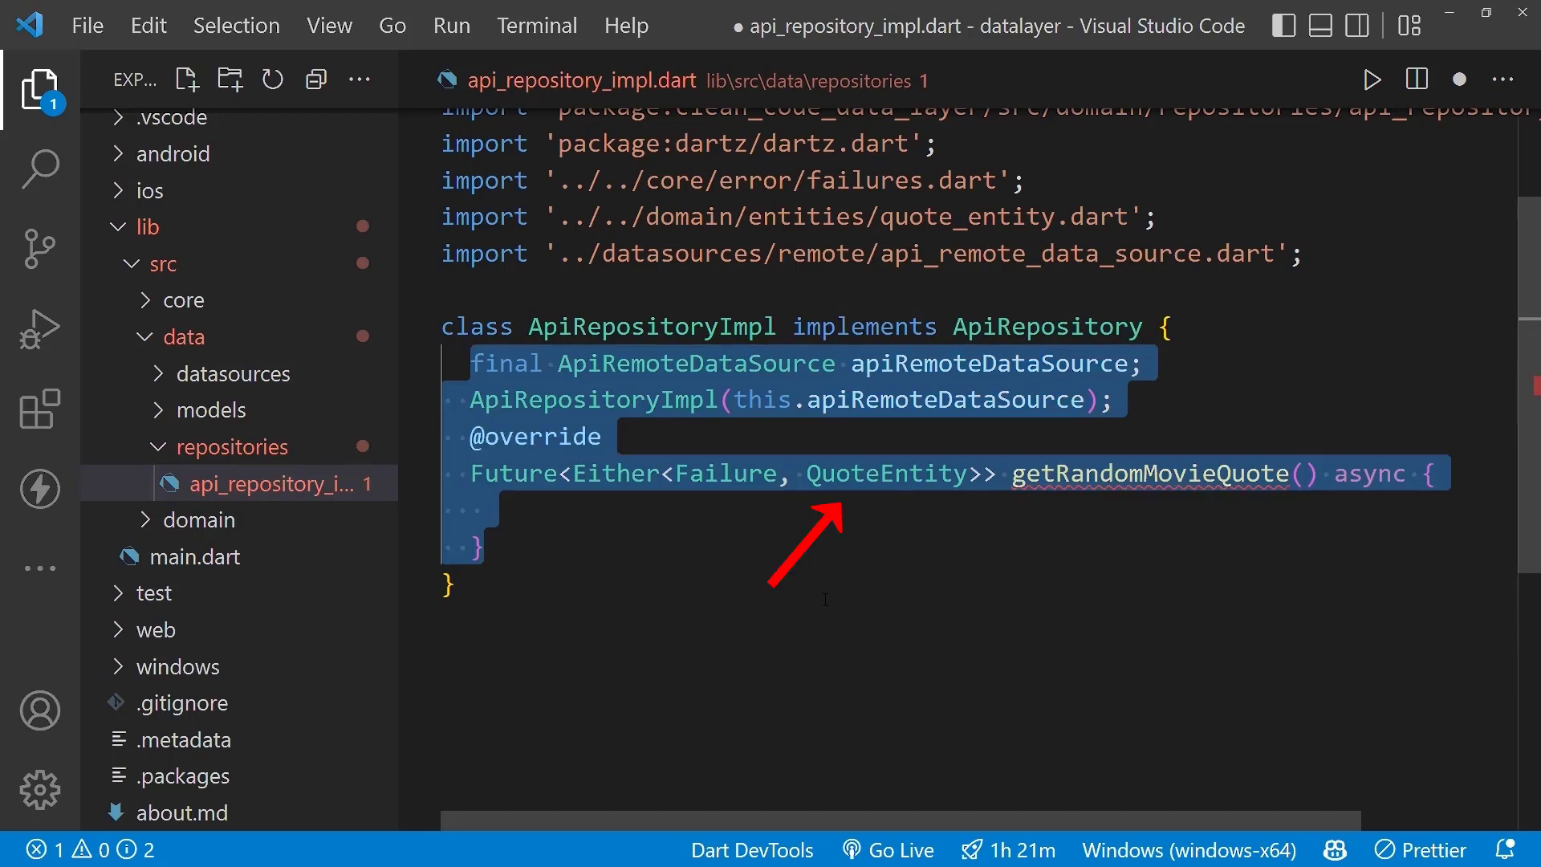
{"action": "type", "text": "final randomQuote = await apiRemoteDataSource.getRandomMovieQuote();"}
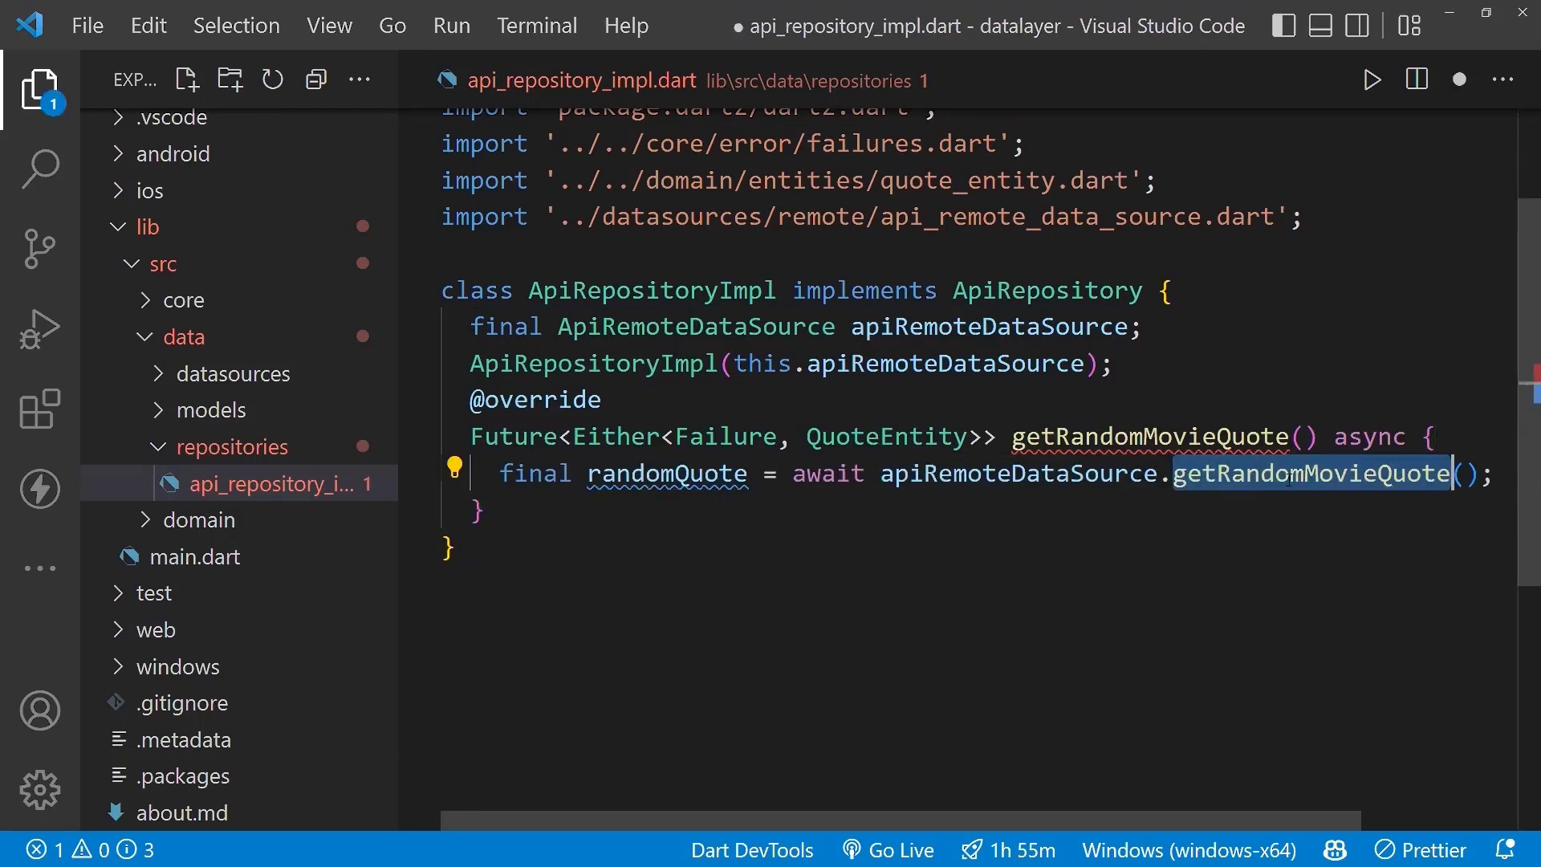
{"action": "double_click", "coordinate": [1018, 474]}
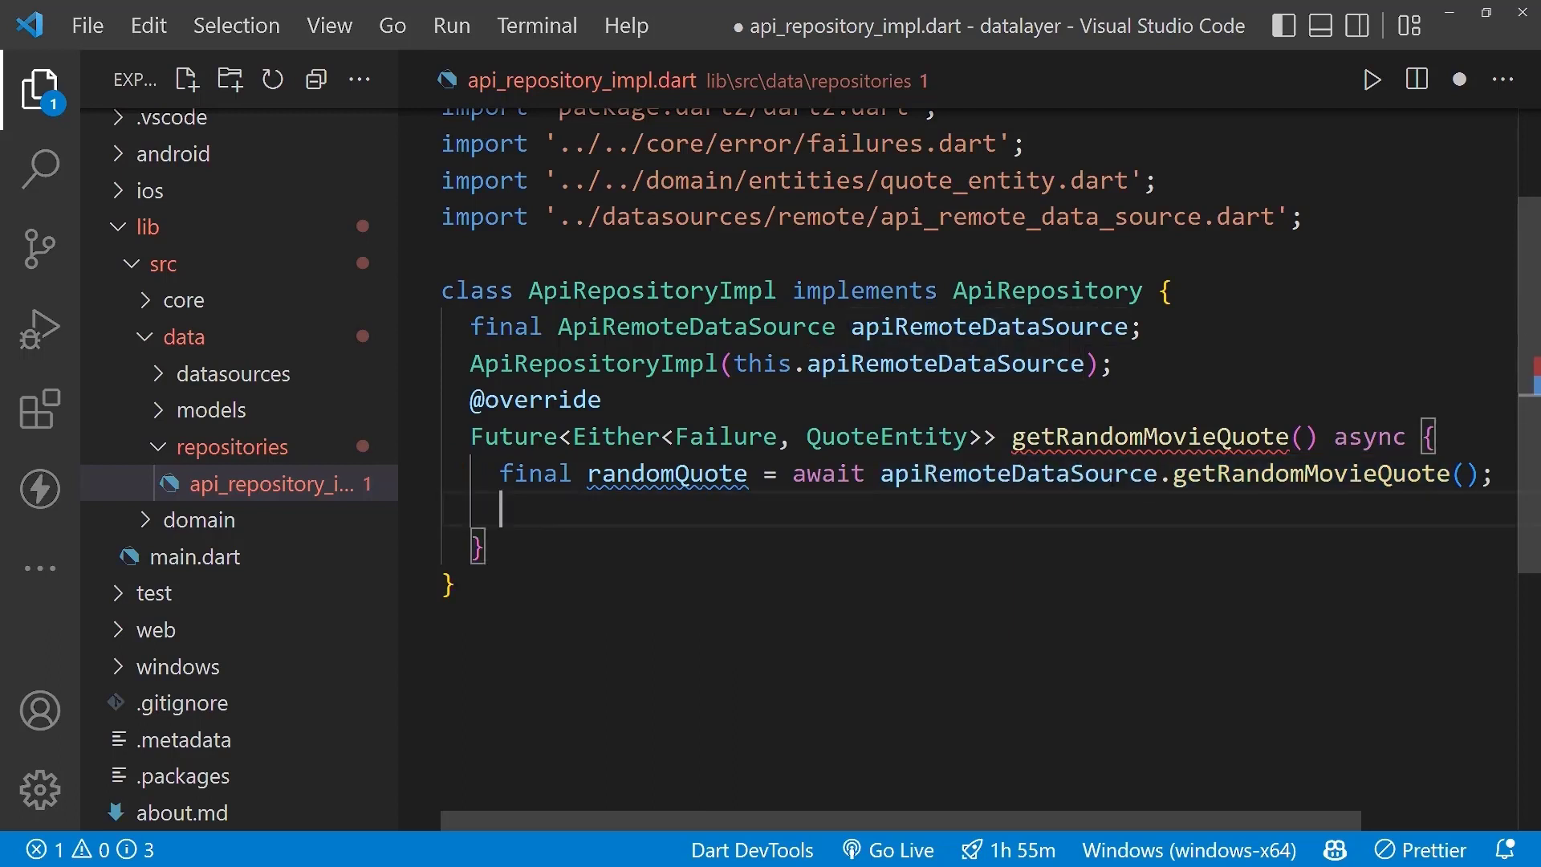
{"action": "type", "text": "return Right(randomQuote);"}
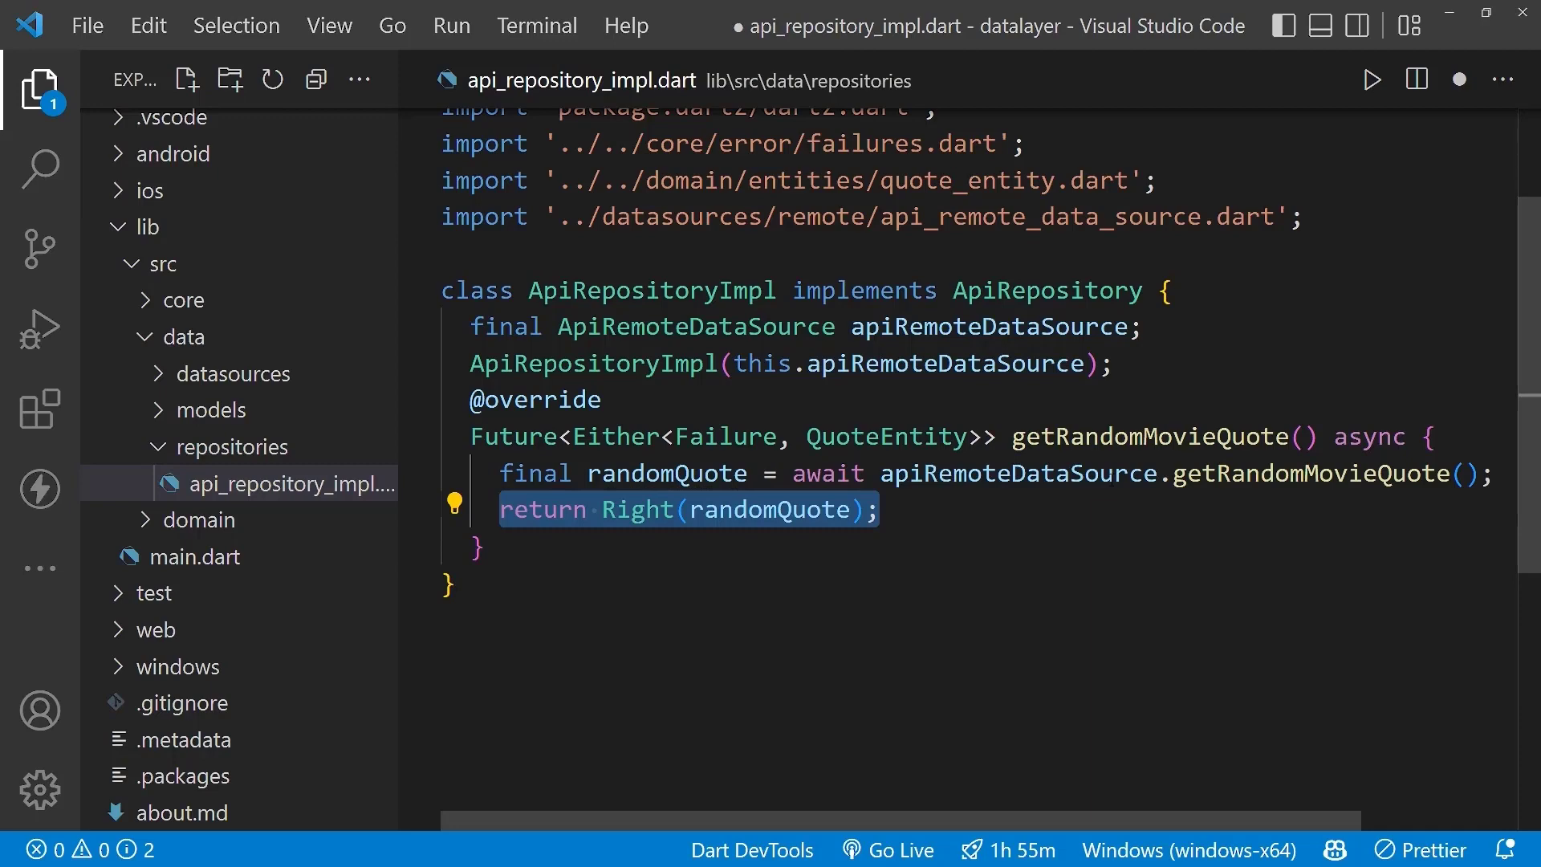